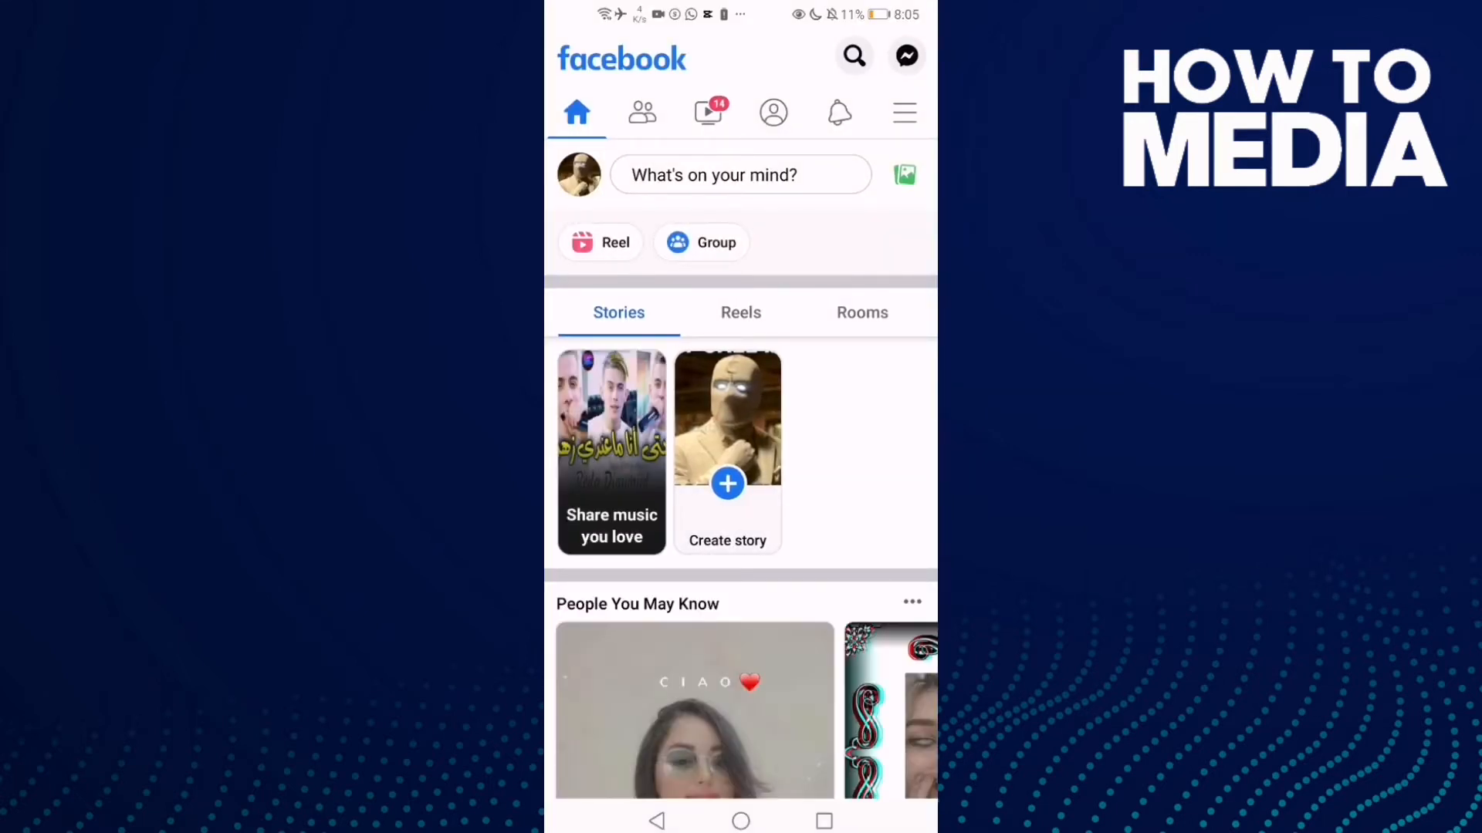
Step: From the menu, open Settings & privacy and scroll to the Your information section
left_click(902, 111)
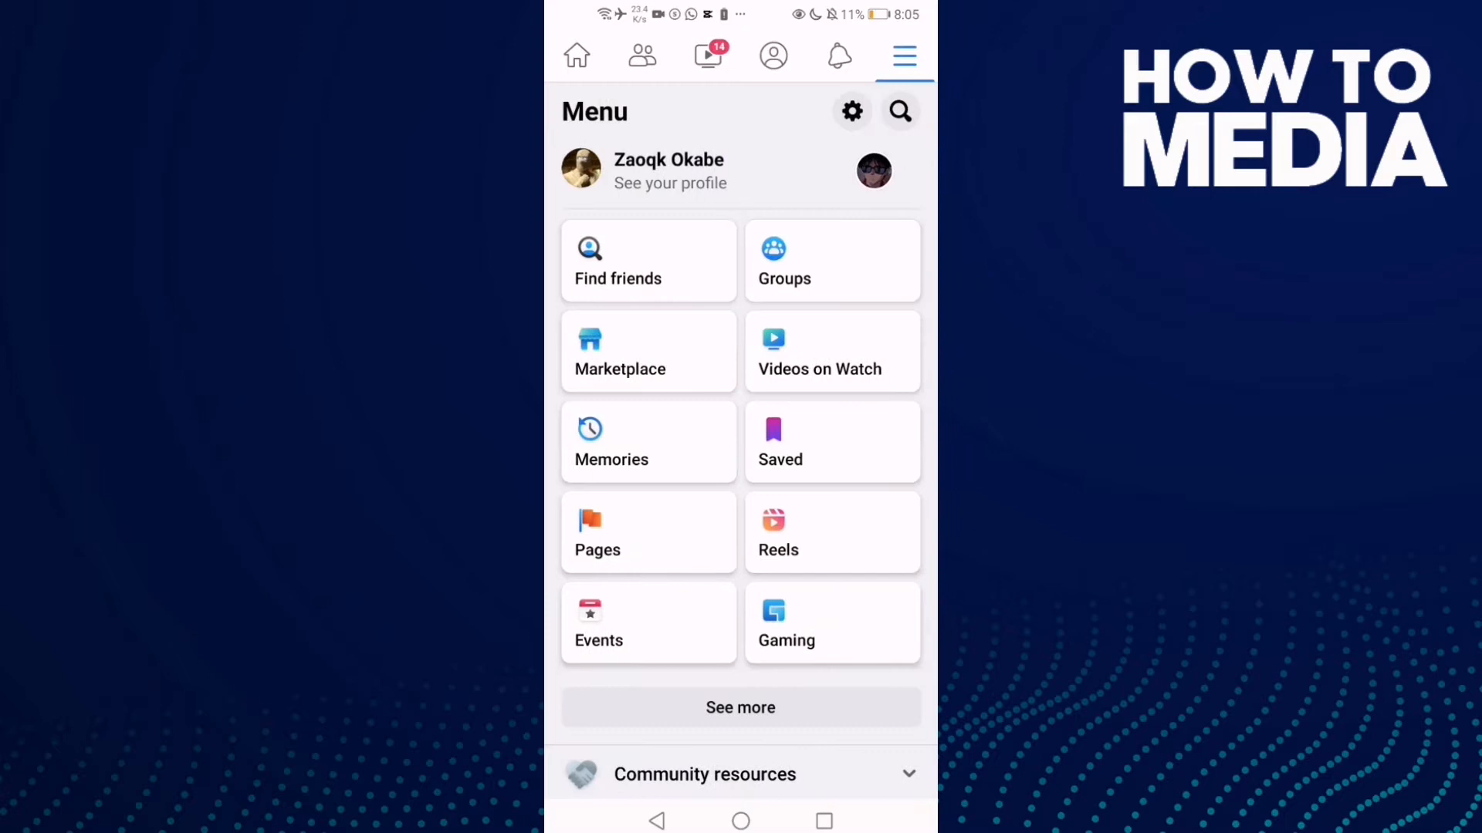
scroll("down", 3)
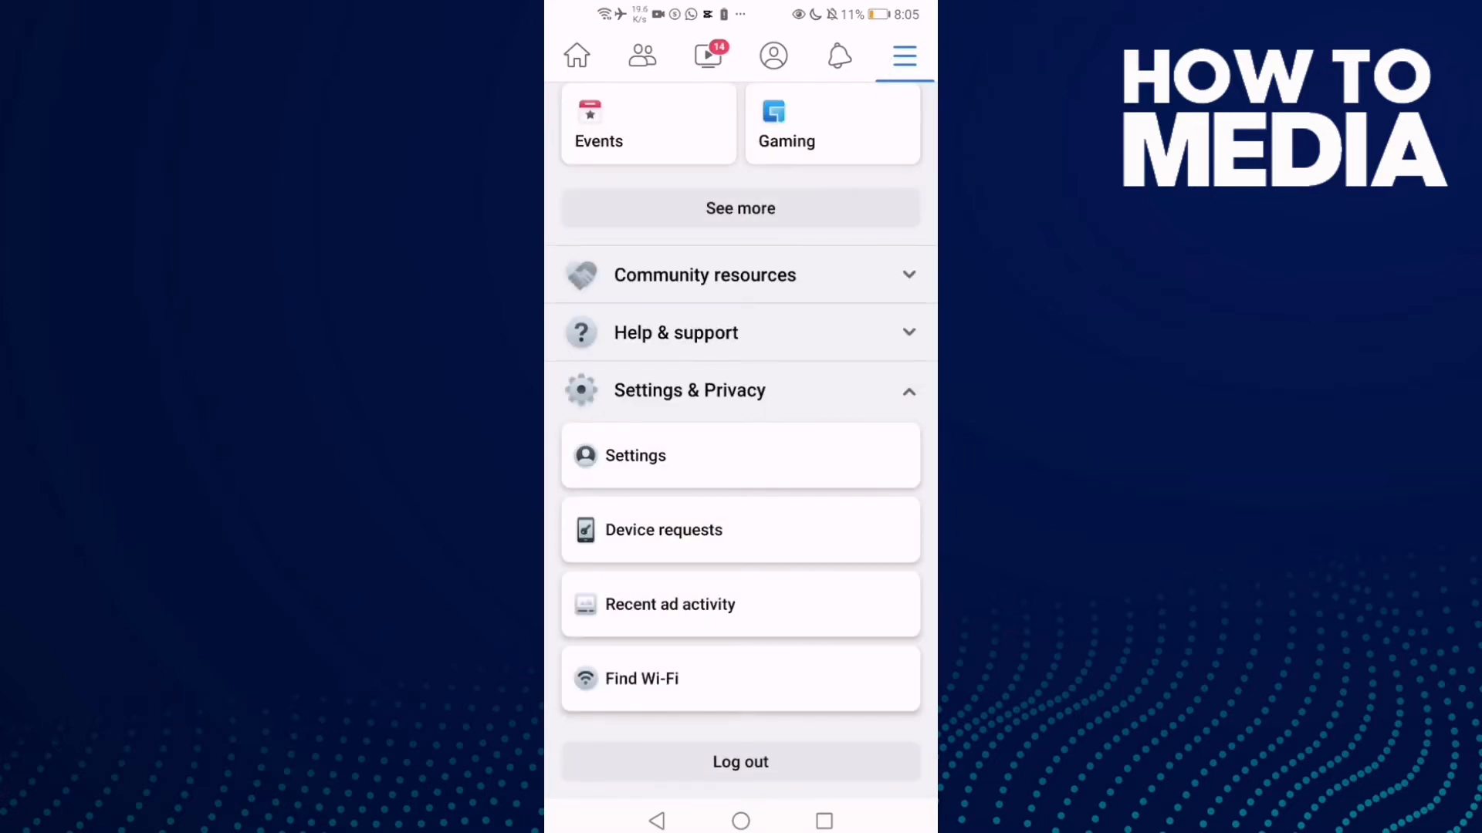
left_click(635, 455)
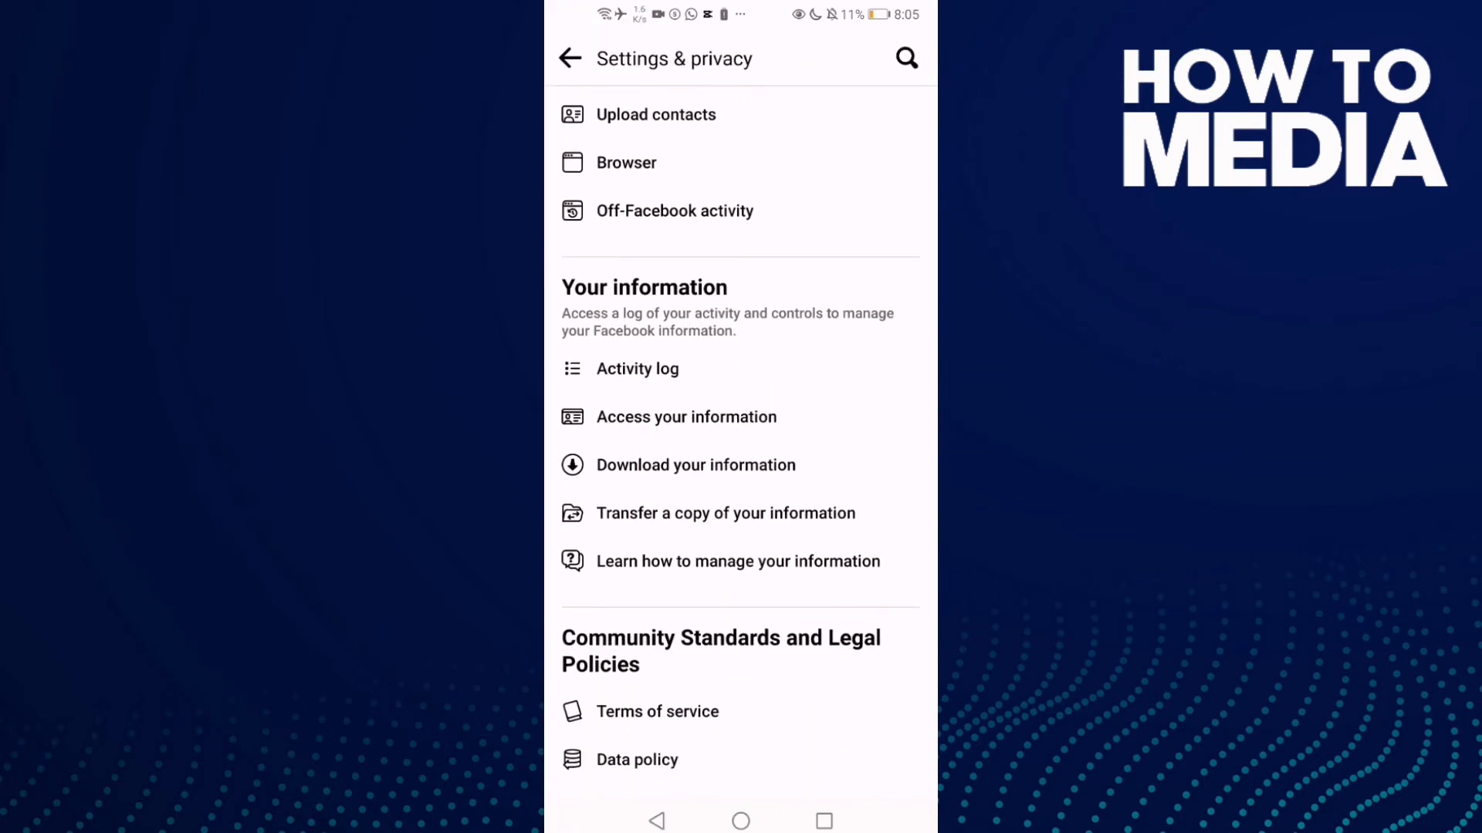
scroll("down", 3)
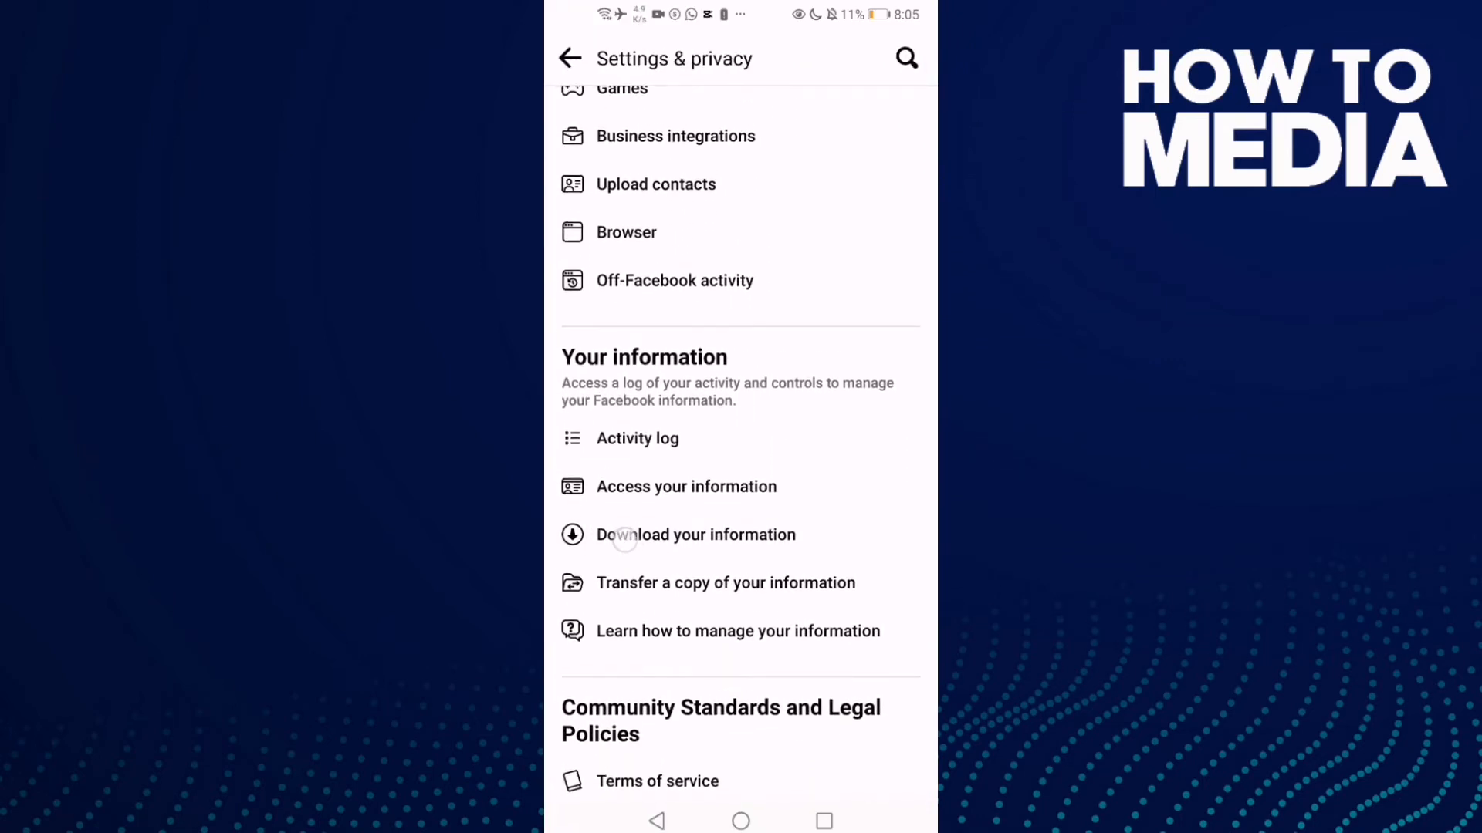
Step: Open Download your information and tick Other activity in the Request copy list
left_click(695, 534)
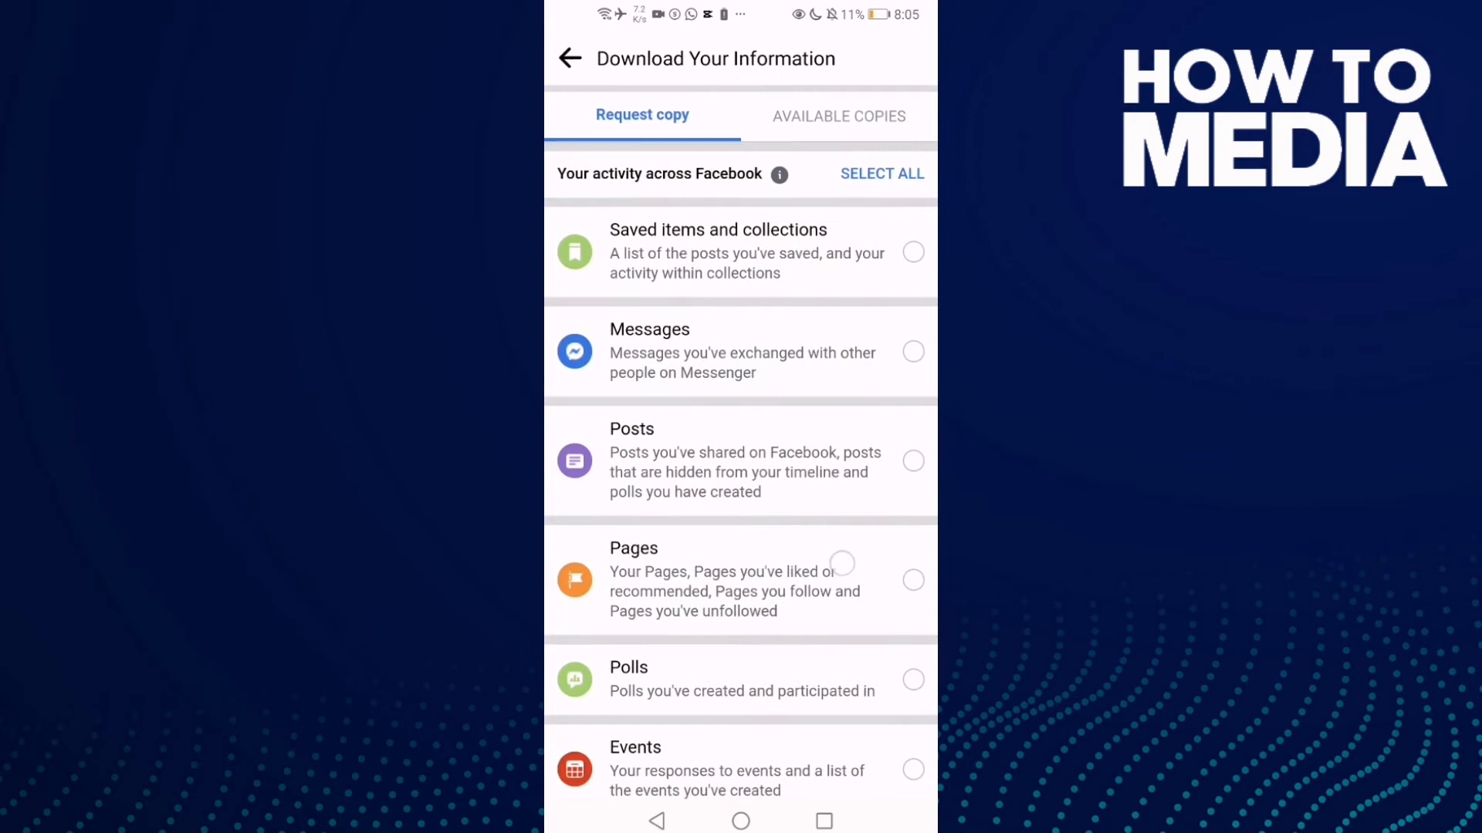
scroll("down", 3)
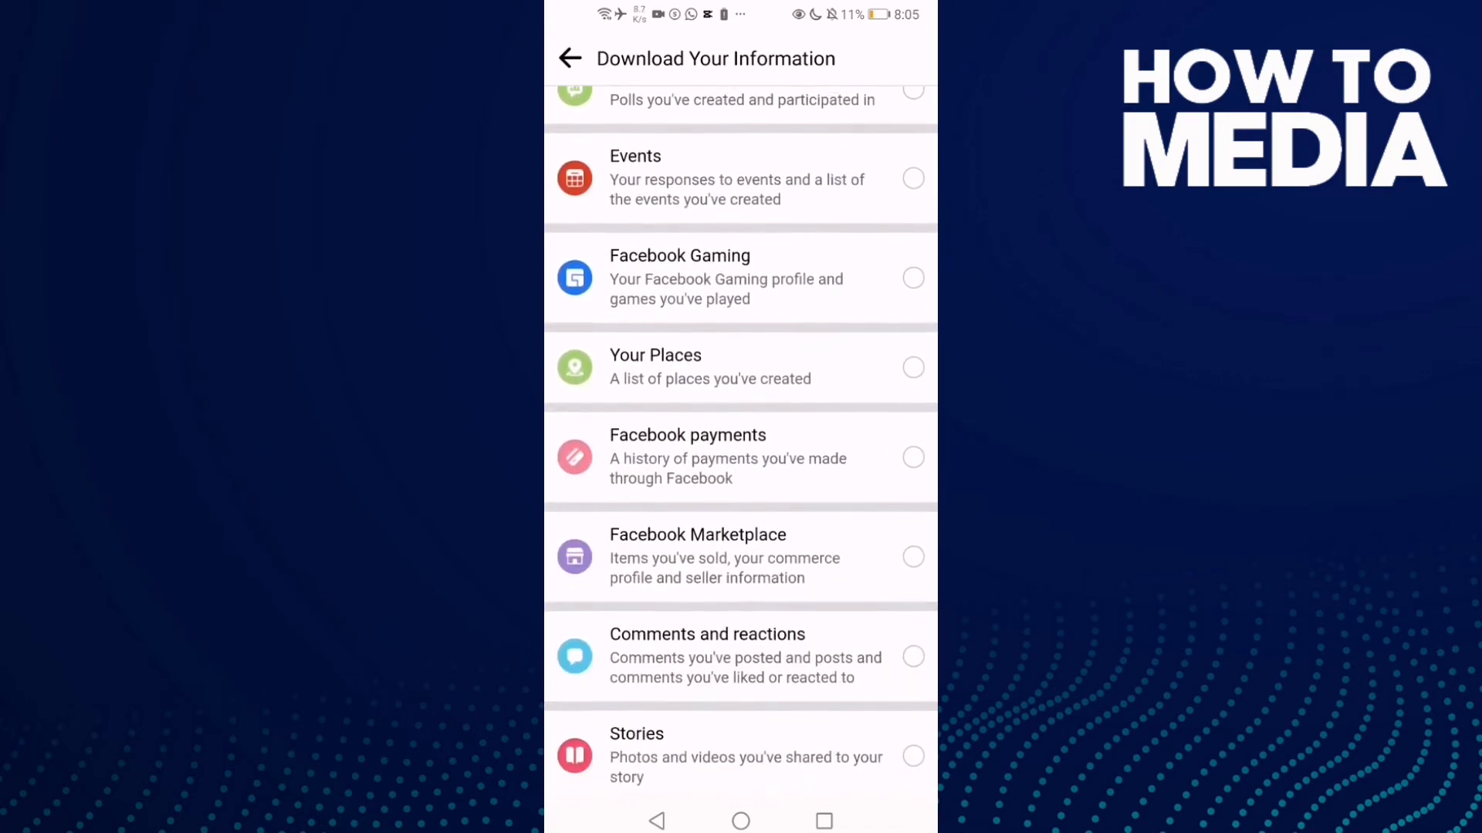
scroll("down", 3)
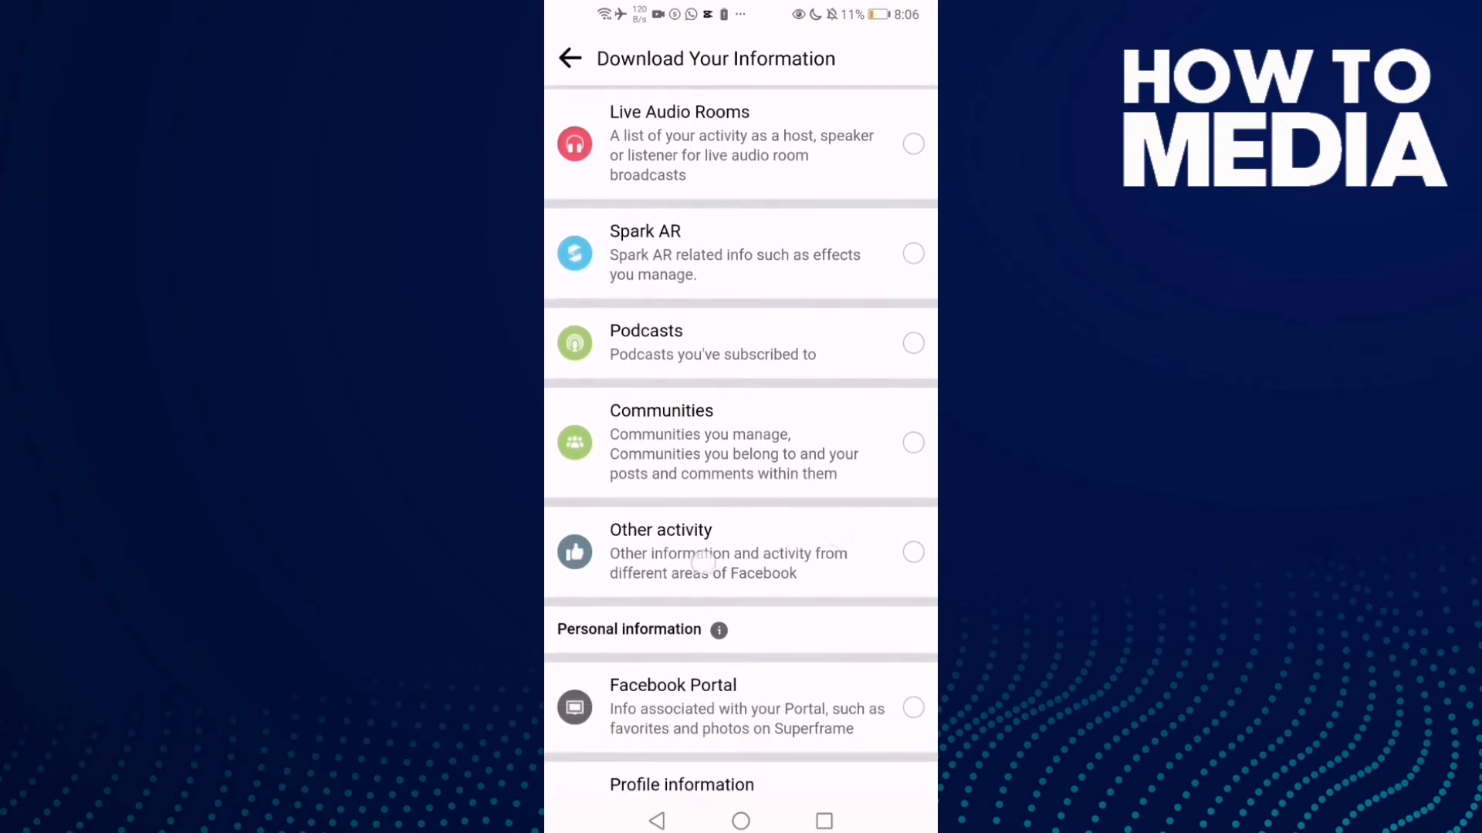
left_click(913, 552)
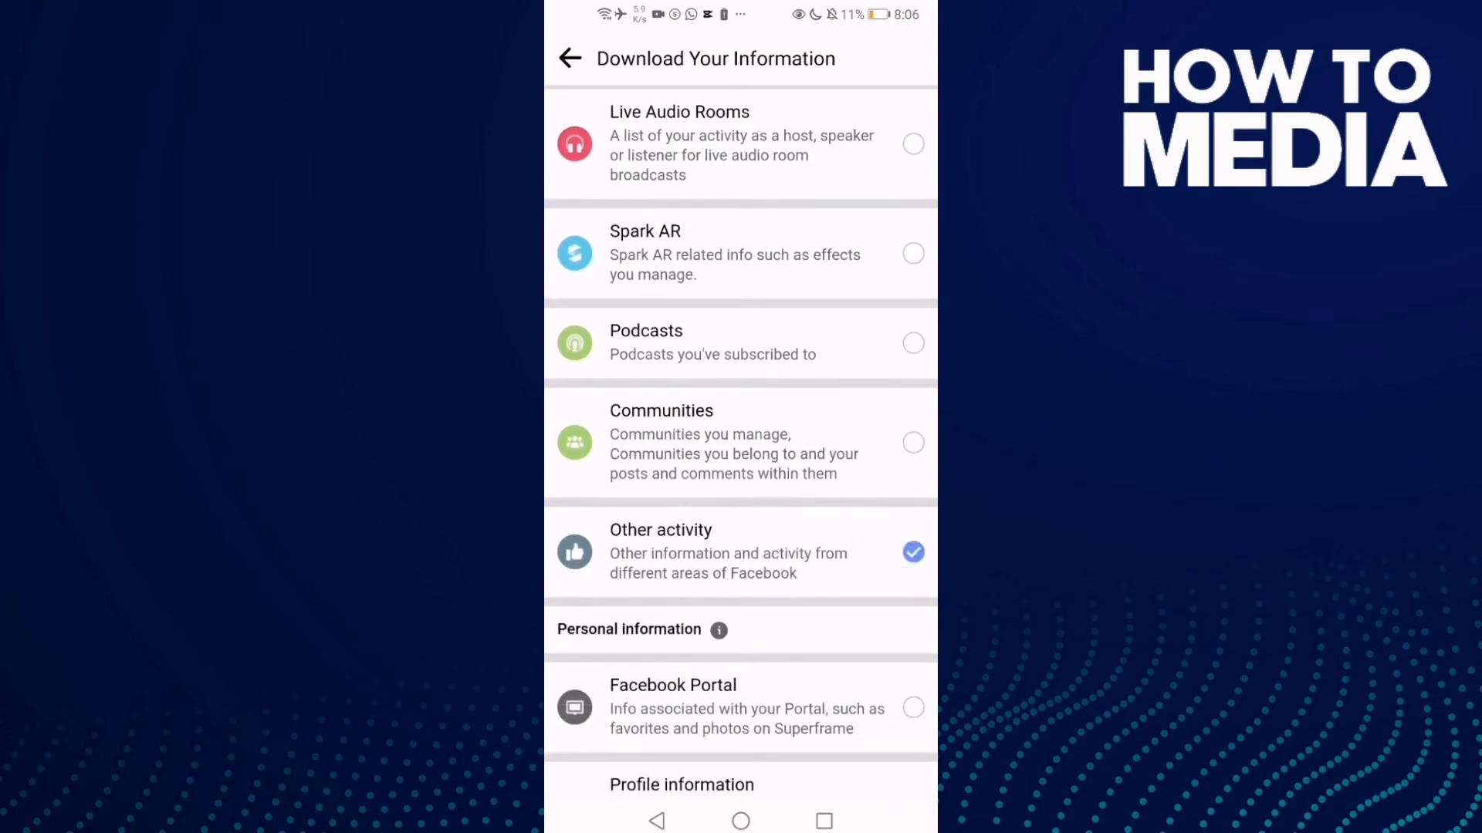
scroll("down", 3)
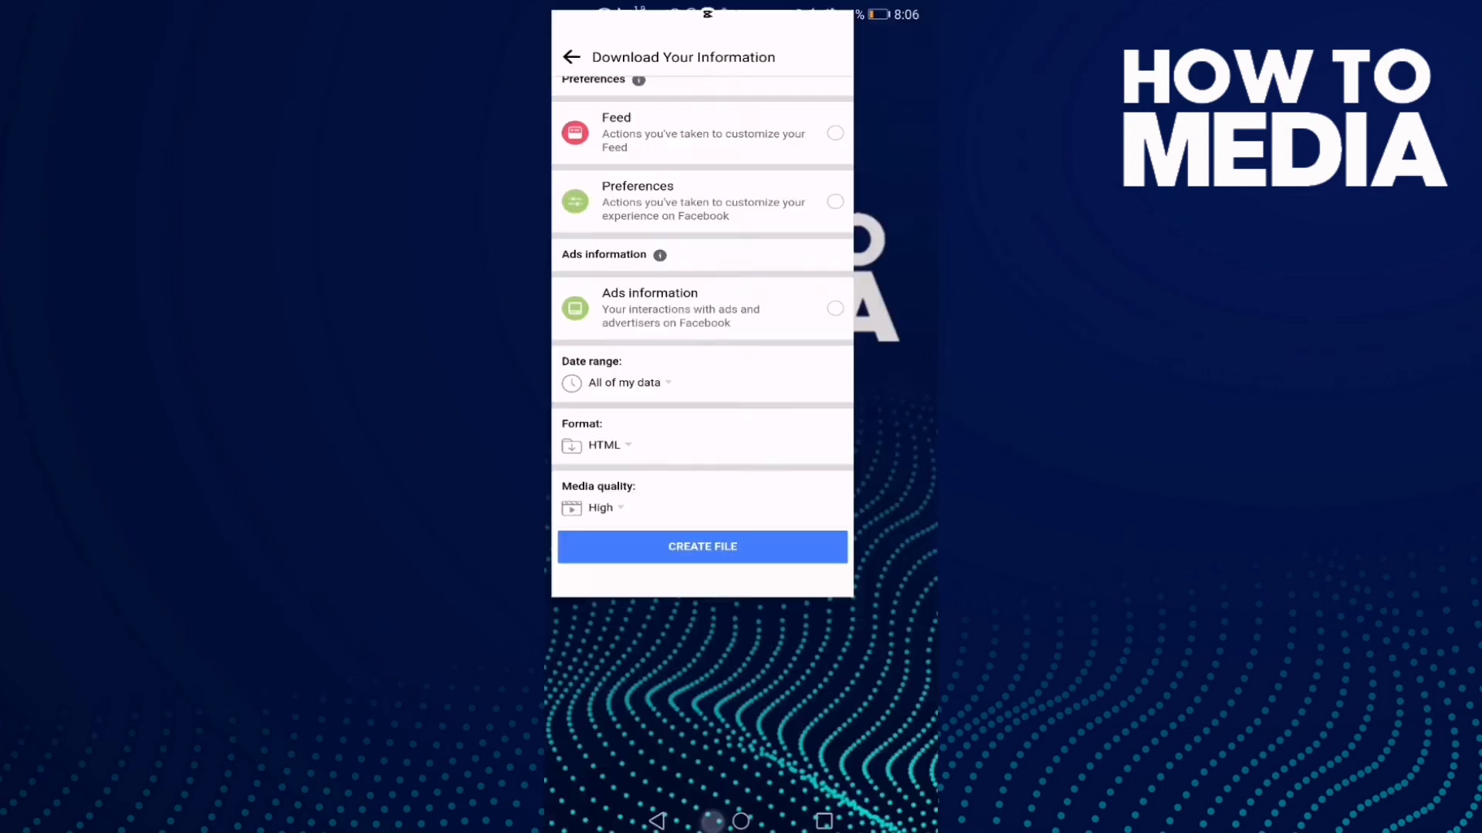
Step: With All of my data, HTML and High quality set, leave Facebook for the home screen
left_click(740, 820)
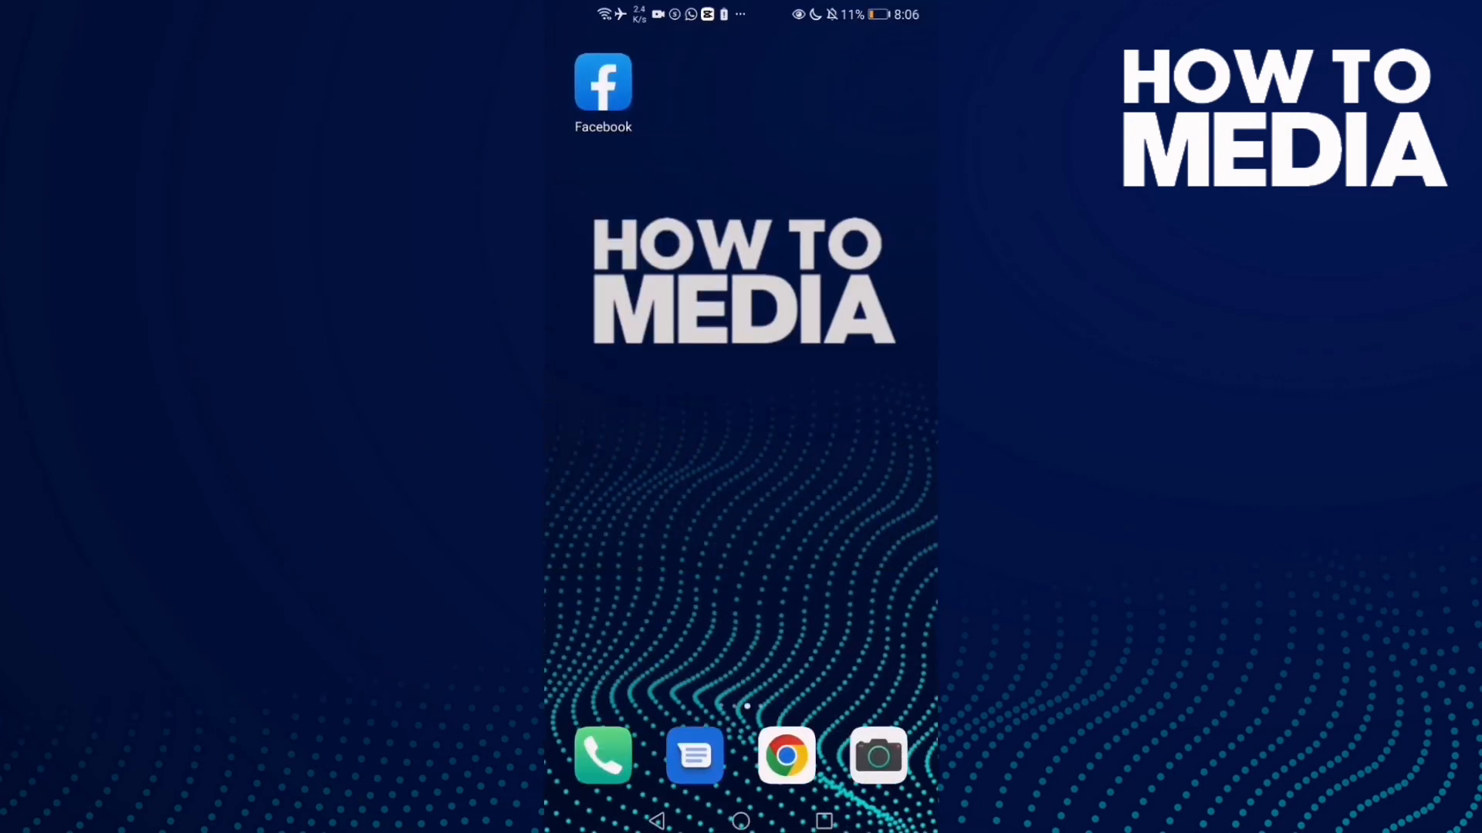
scroll("left", 3)
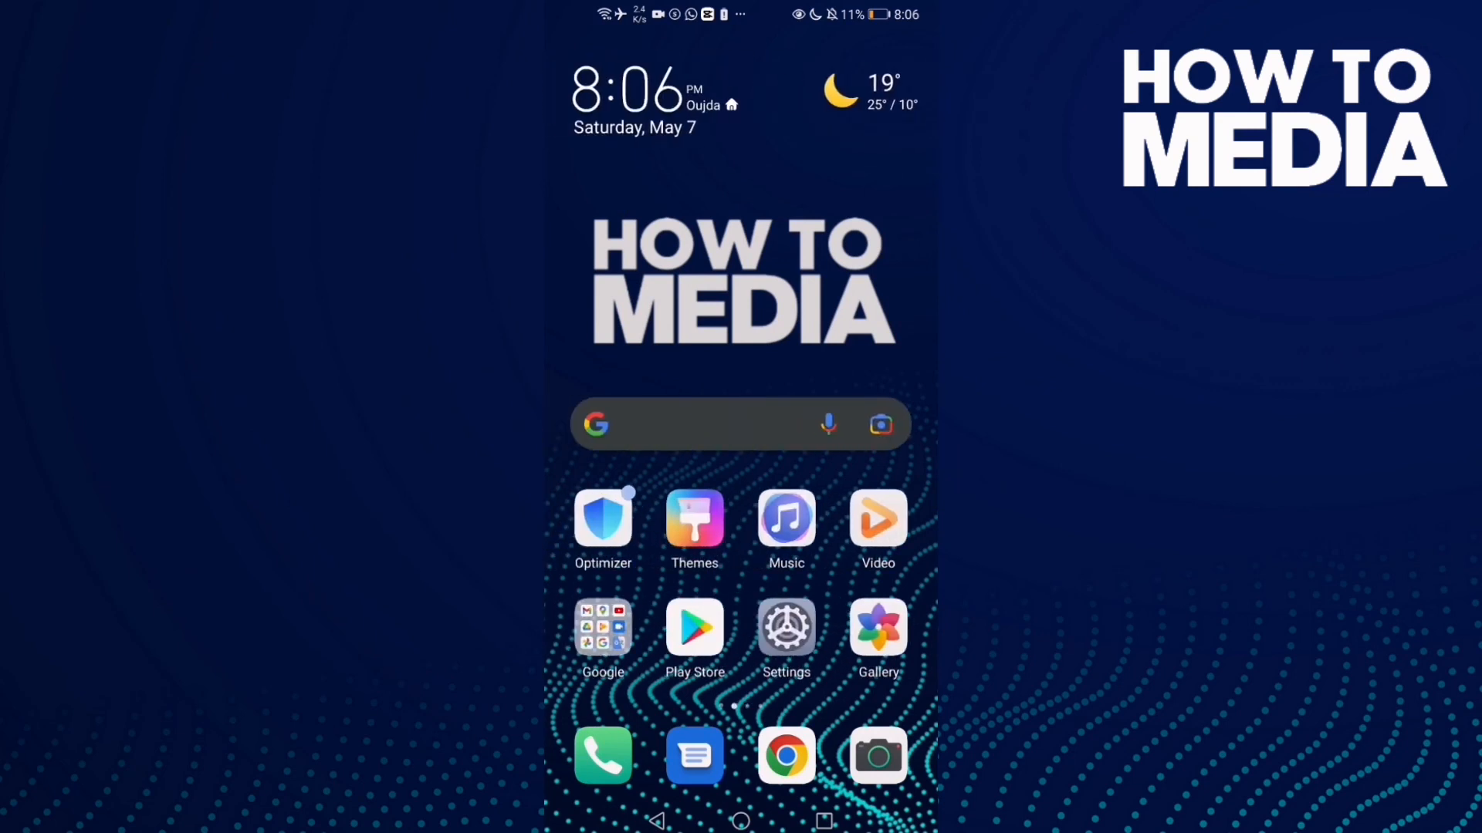